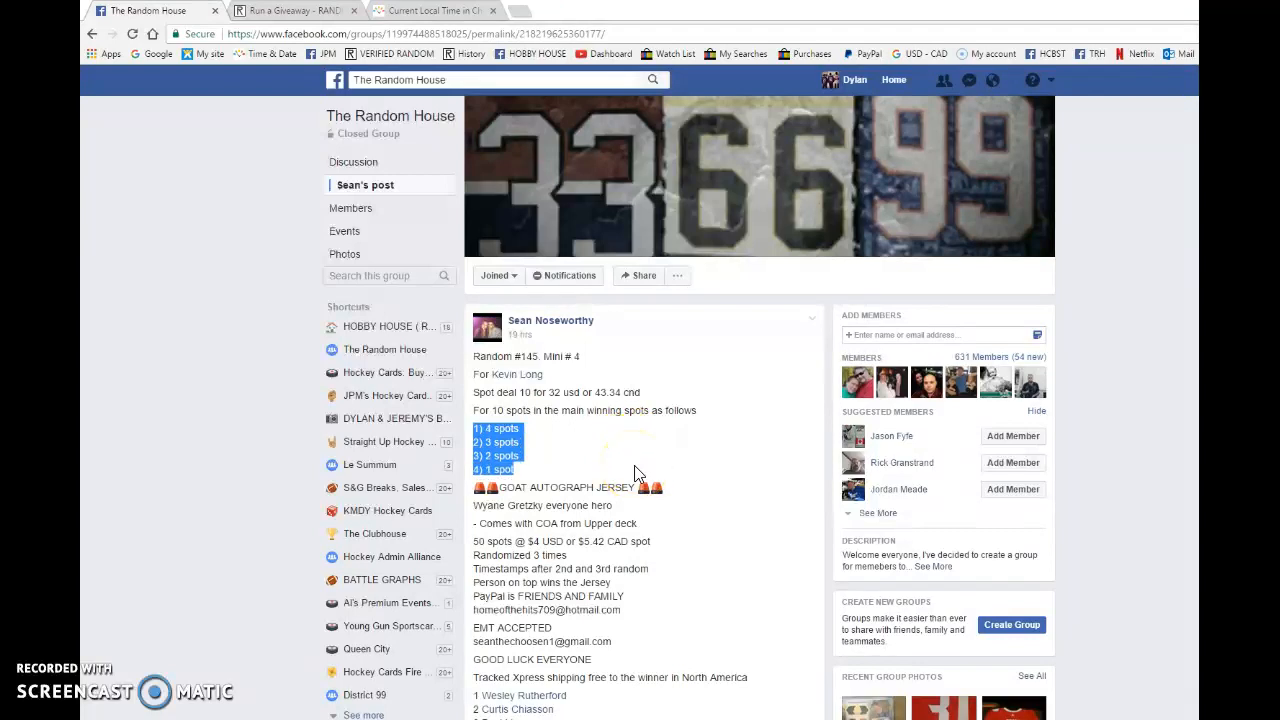
Begin the giveaway for the 50 entries, confirm it, and run round 2.
scroll(down, 3)
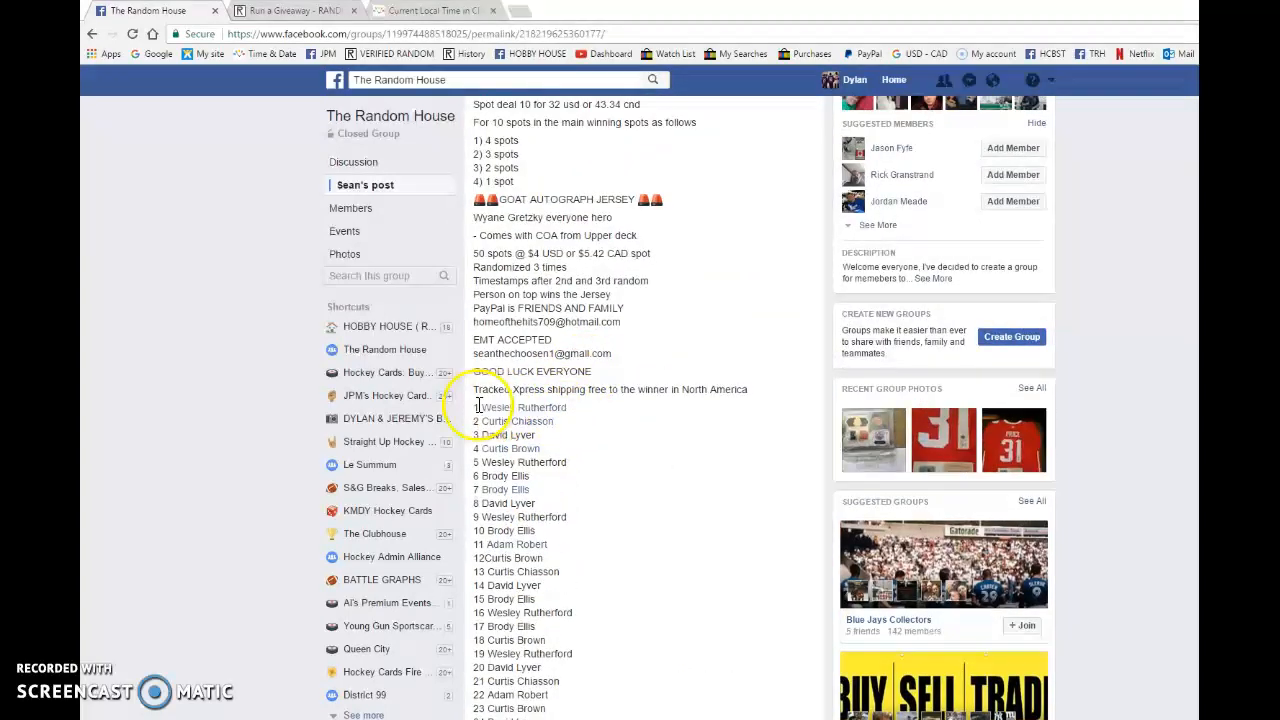
scroll(down, 3)
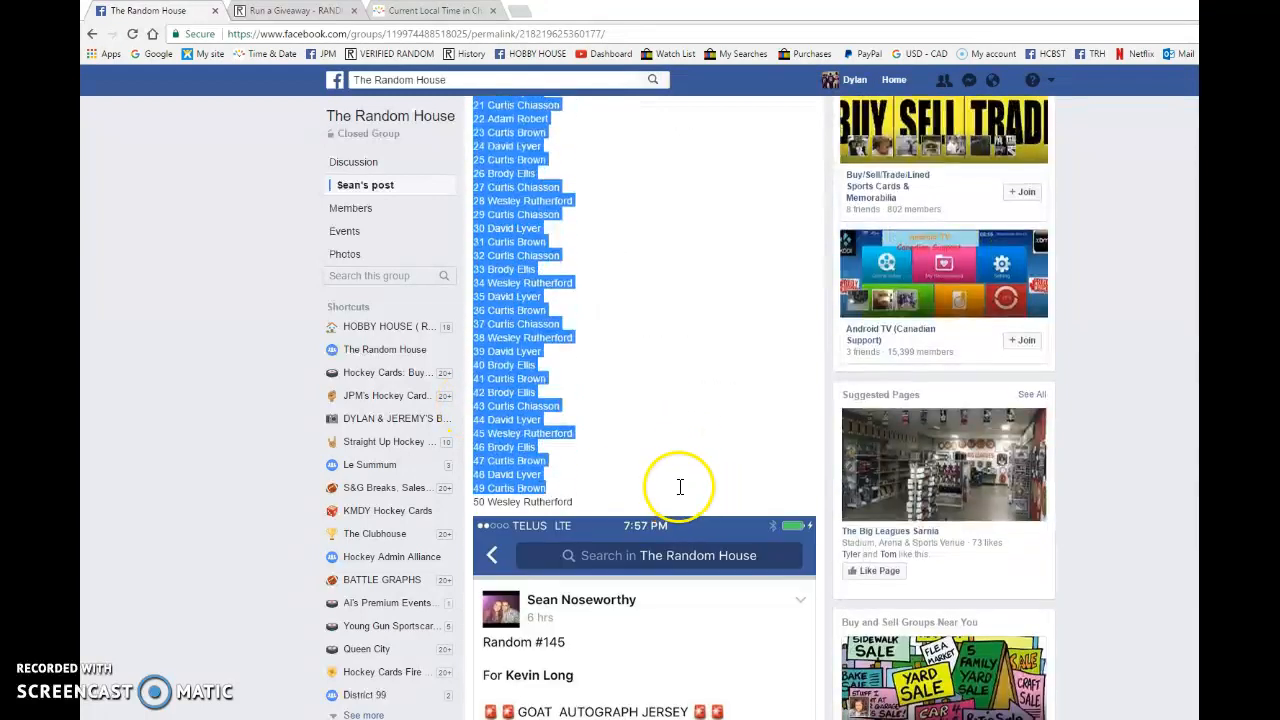
scroll(down, 3)
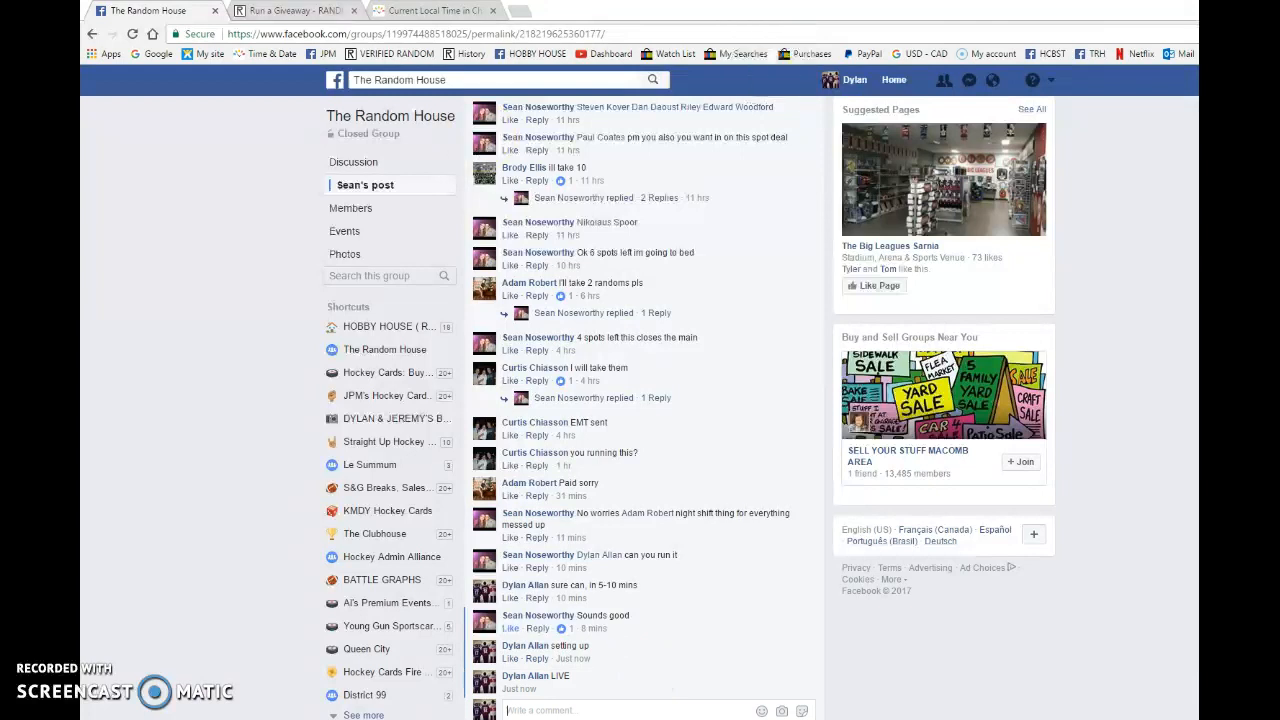
click(290, 10)
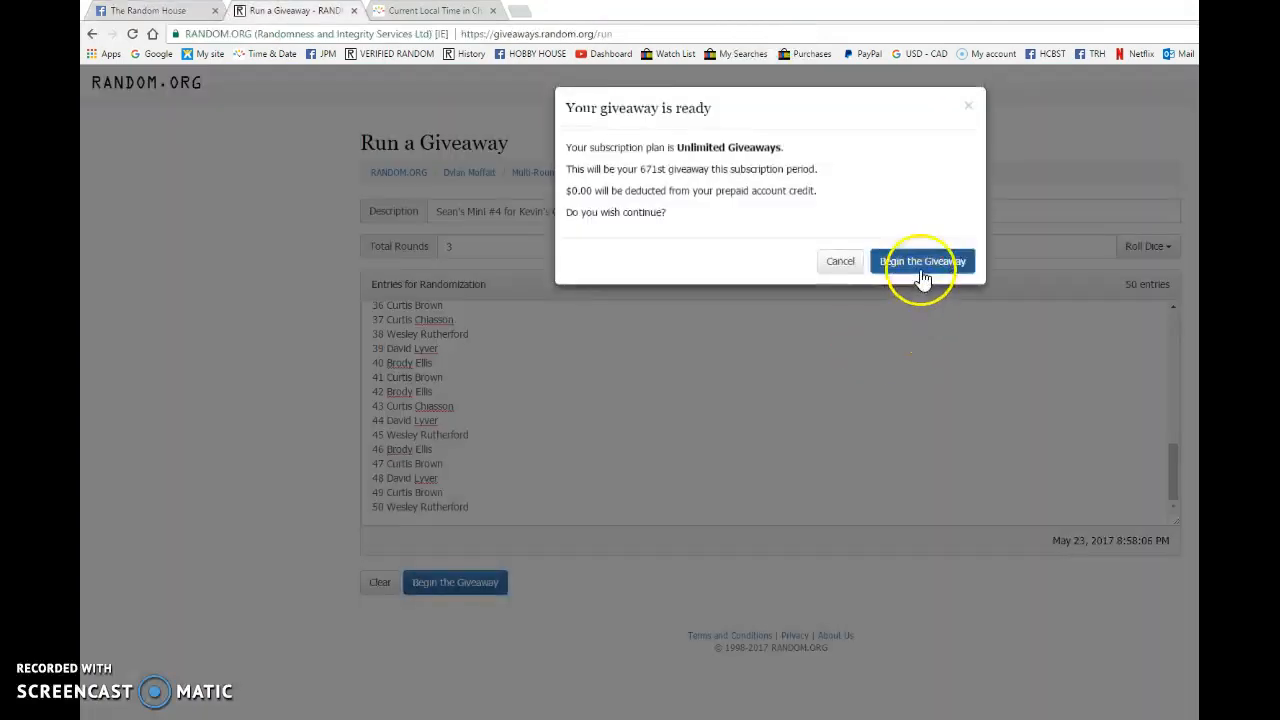
click(921, 261)
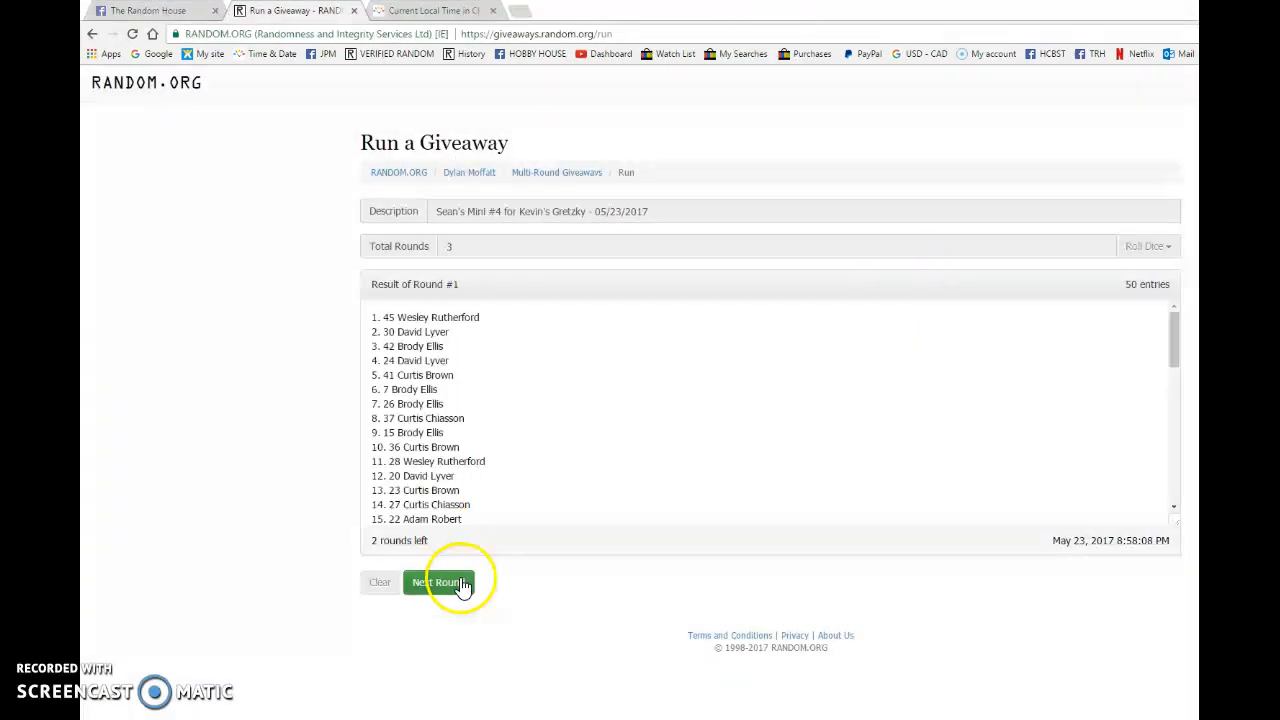
click(440, 582)
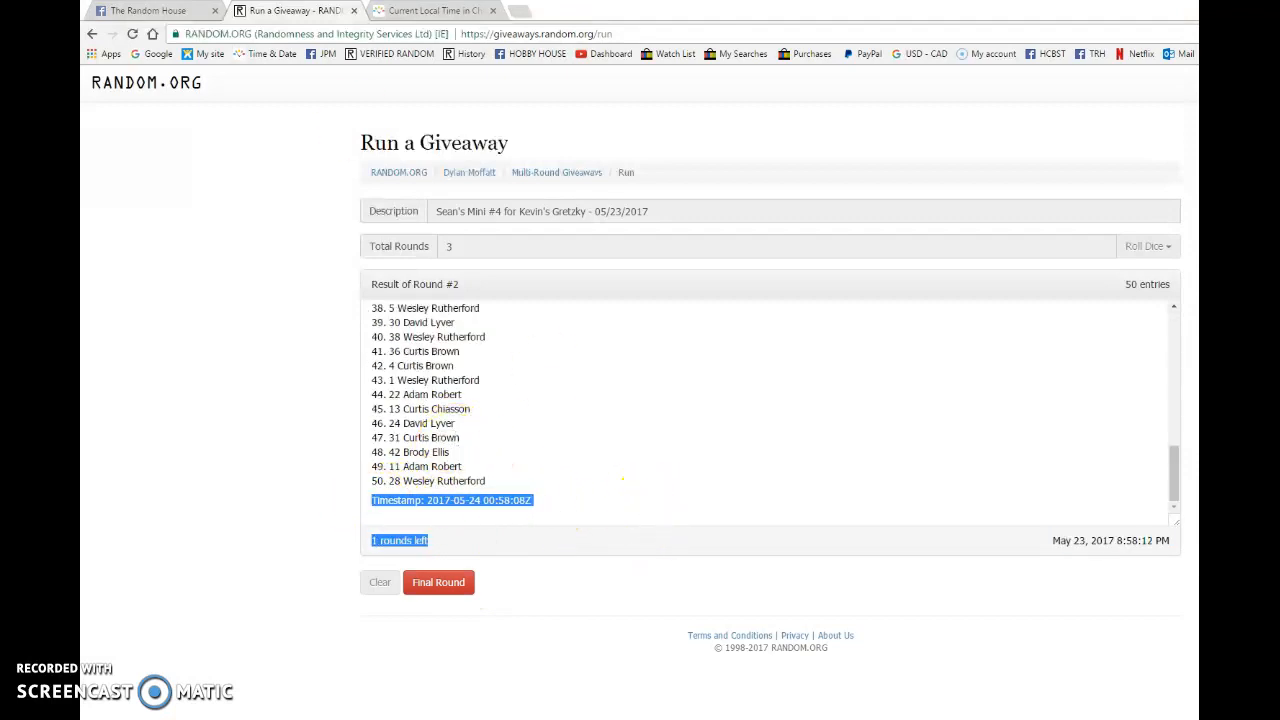
Post the round 2 timestamp on Facebook and check local time on timeanddate.com.
click(150, 11)
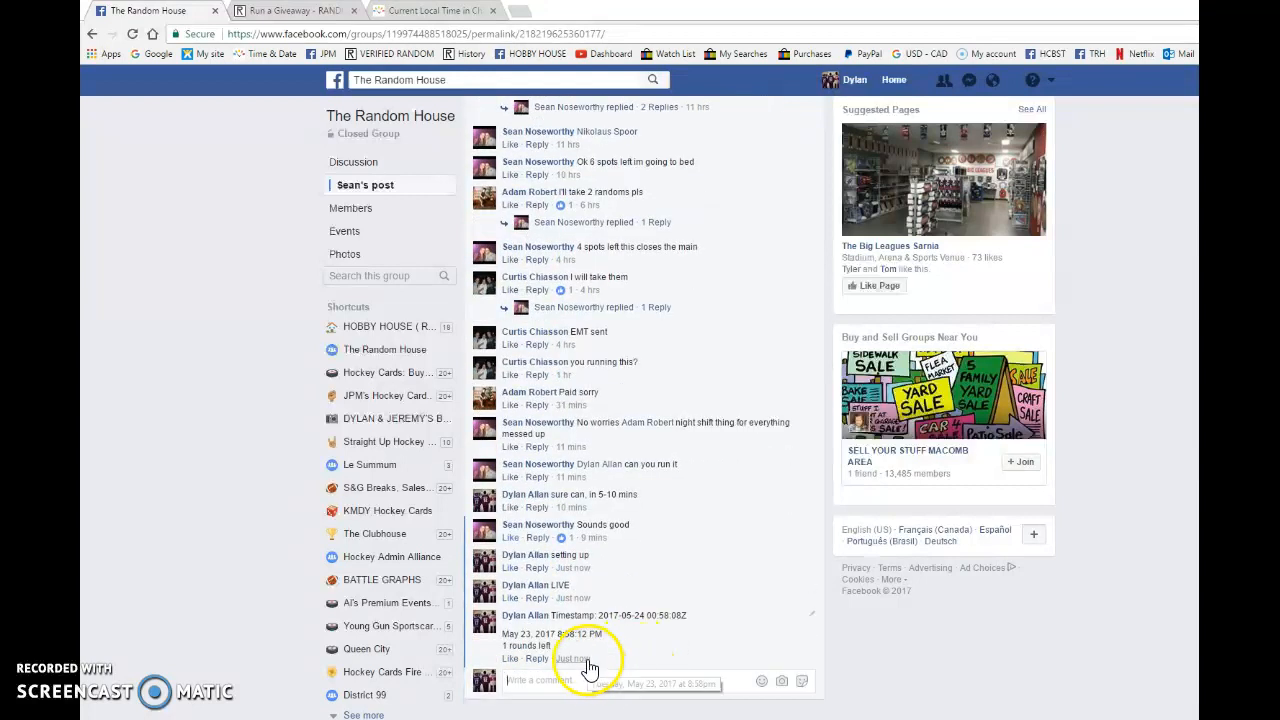
click(432, 10)
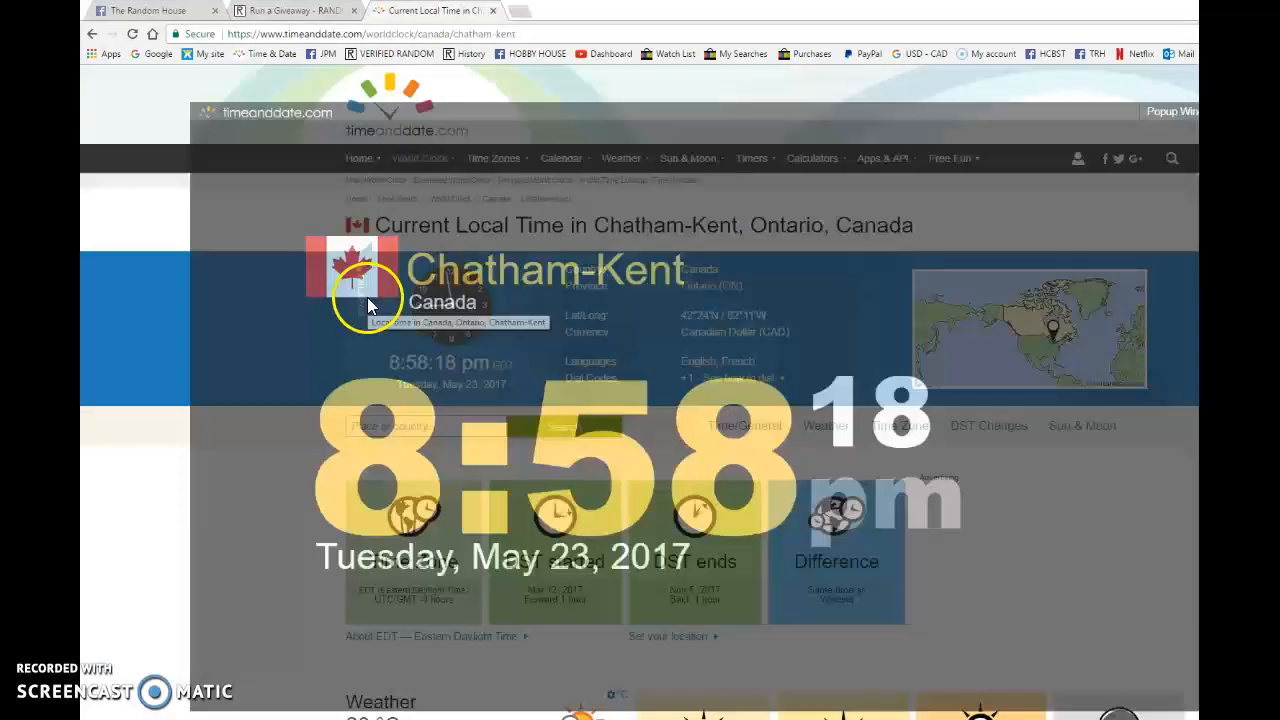
click(290, 10)
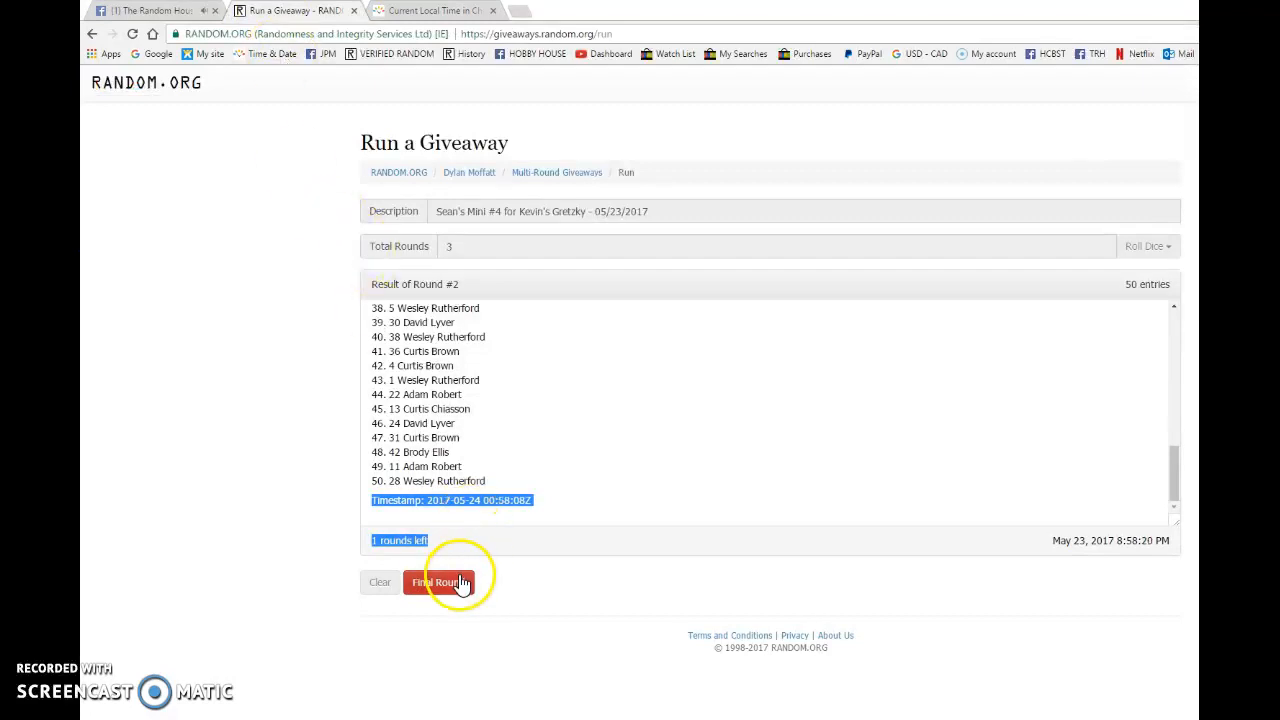
Run the final round and post its timestamp and verification code nkwtoy on Facebook.
click(440, 582)
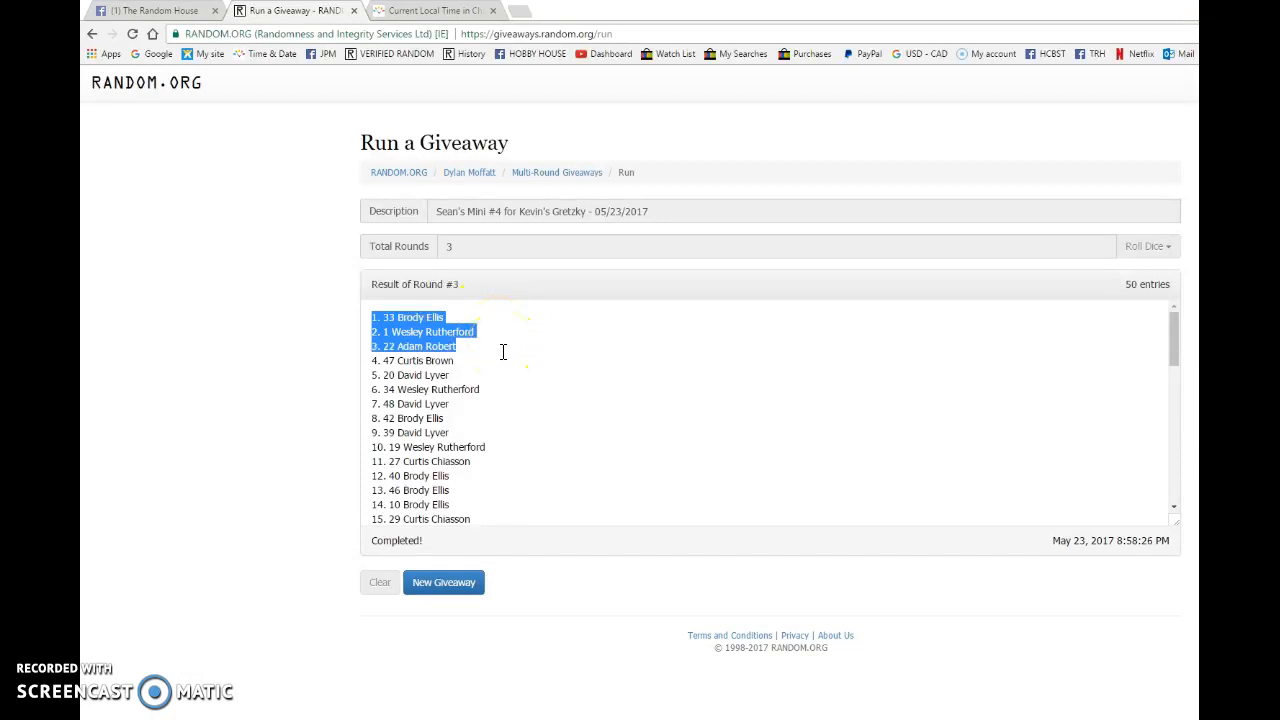
scroll(down, 3)
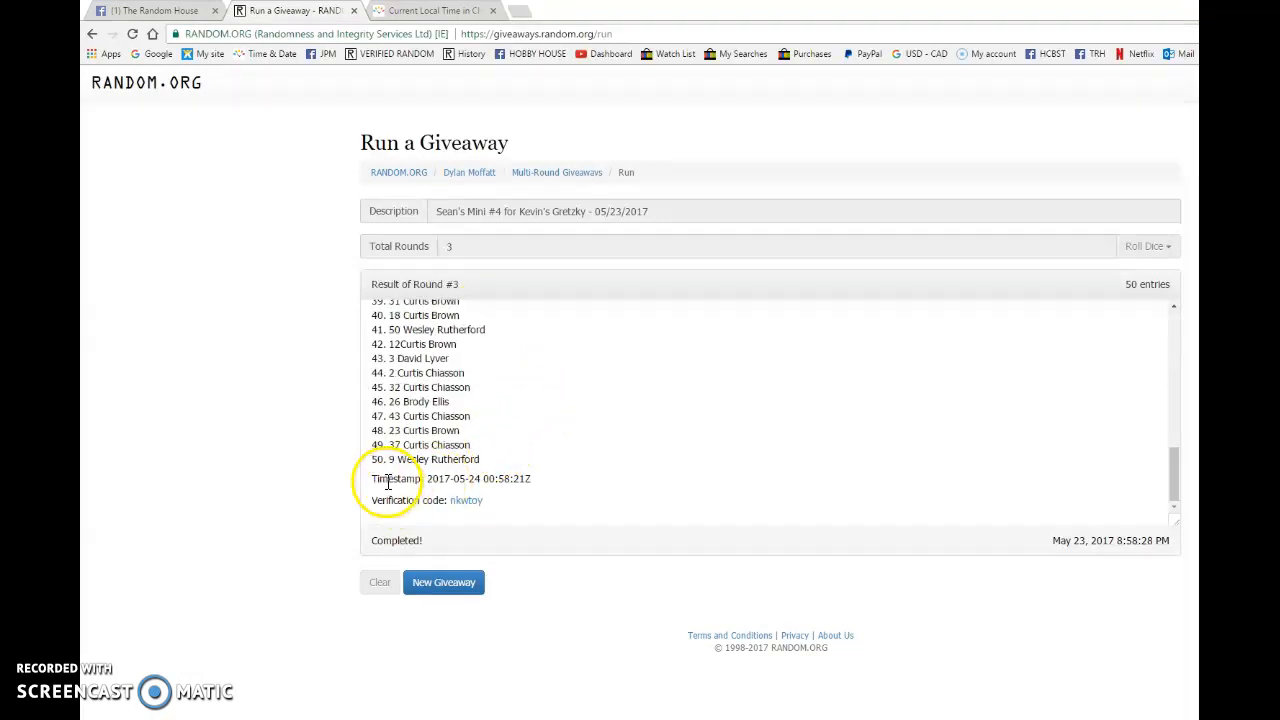
click(150, 10)
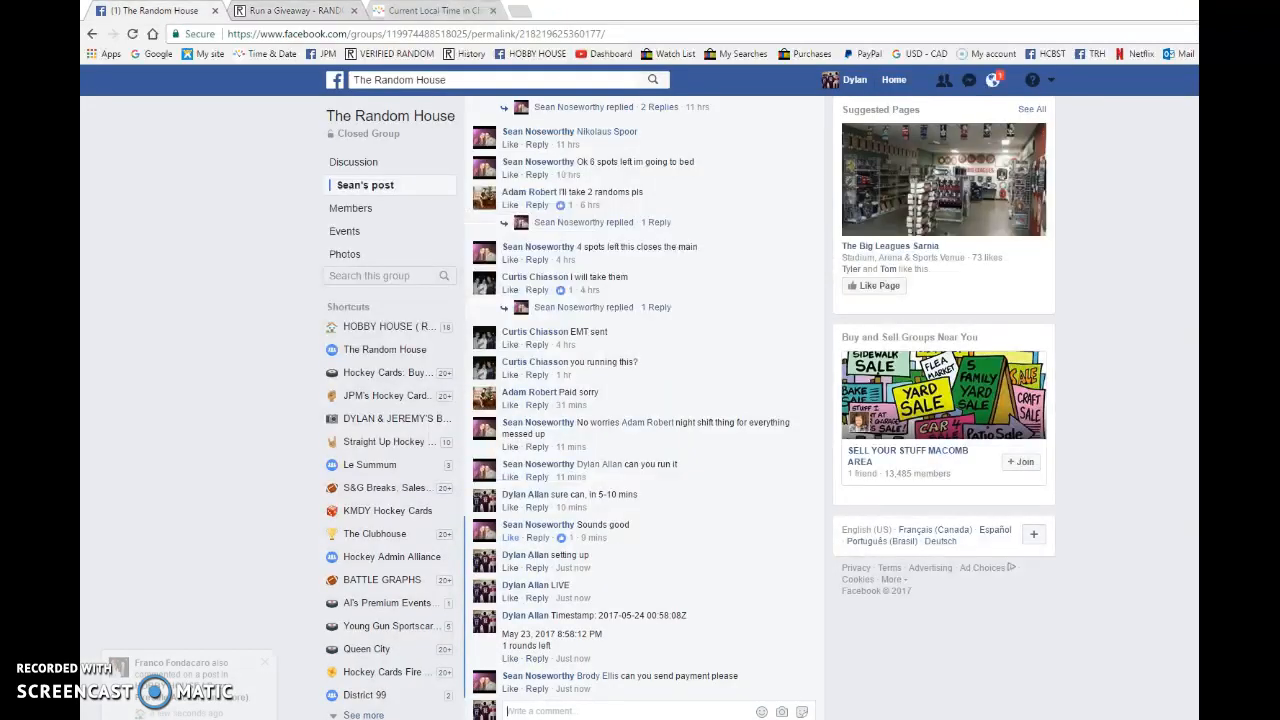
scroll(down, 3)
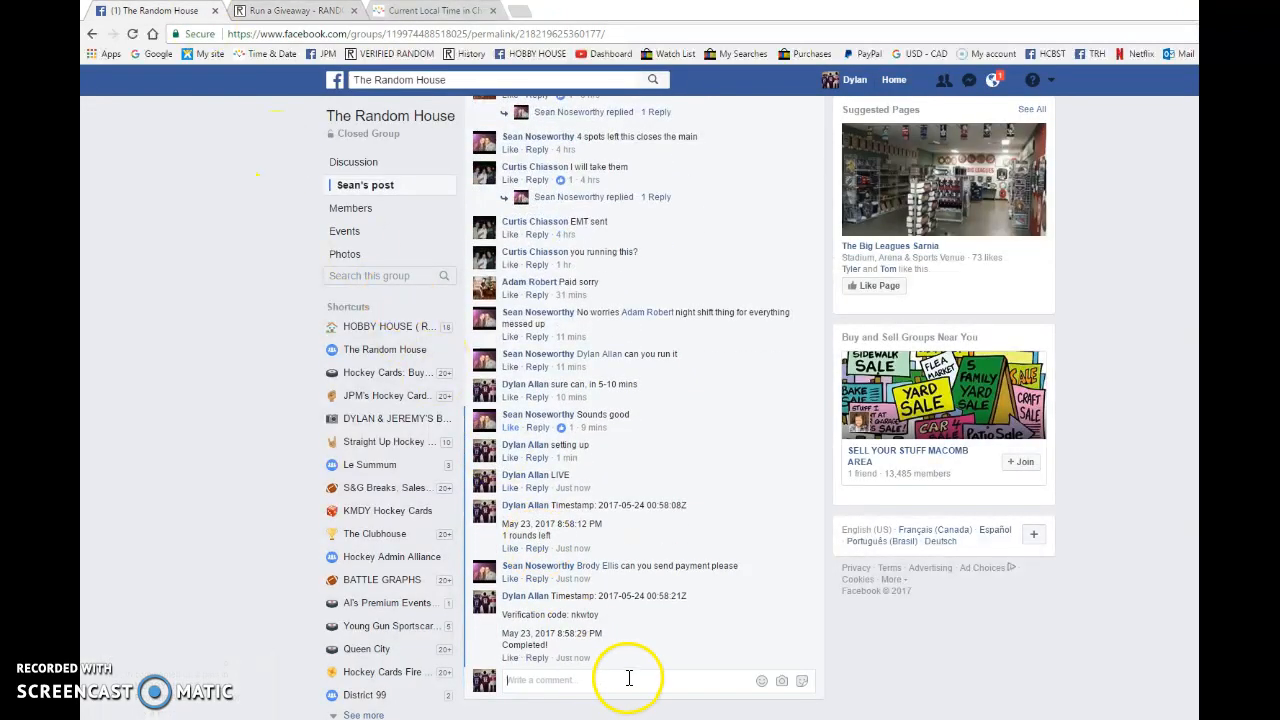
click(290, 10)
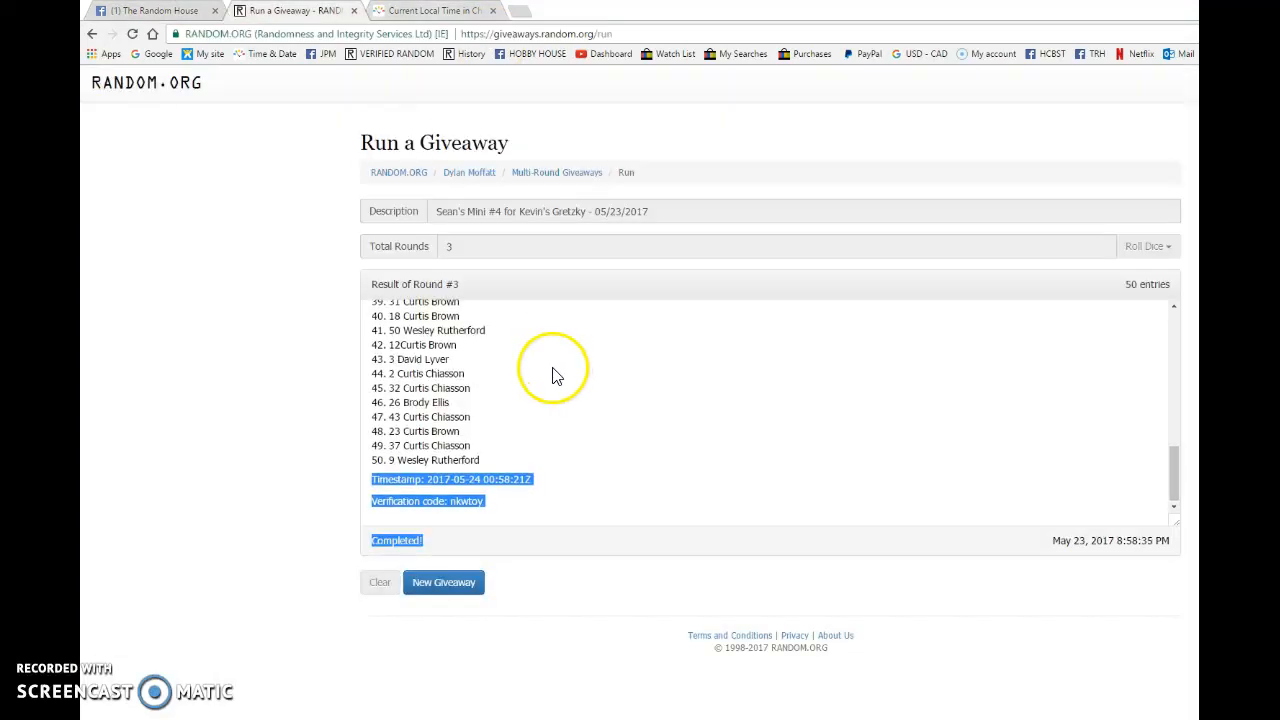